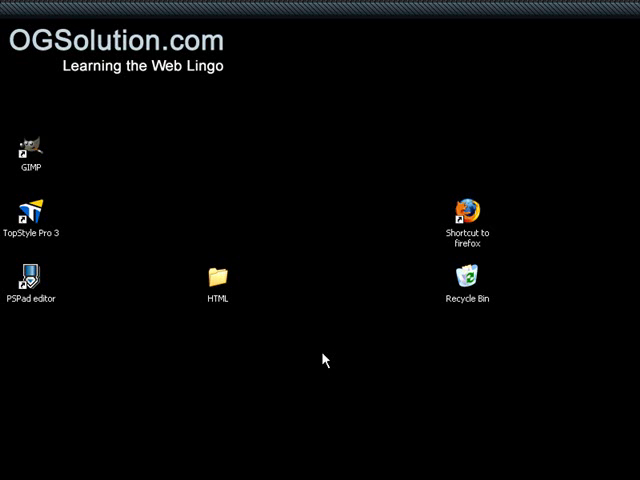
mouse_move(312, 340)
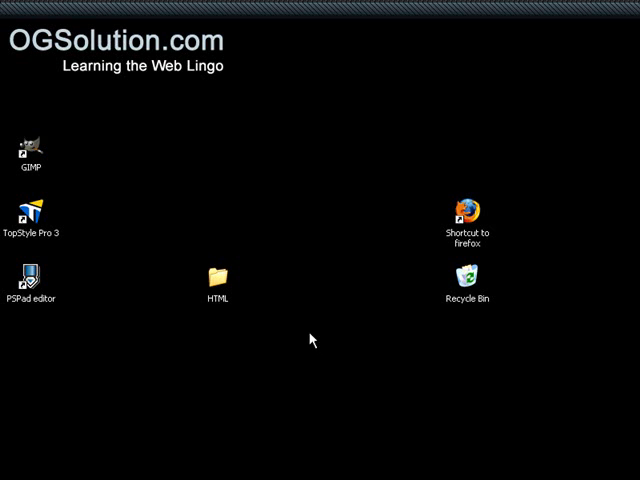
mouse_move(284, 320)
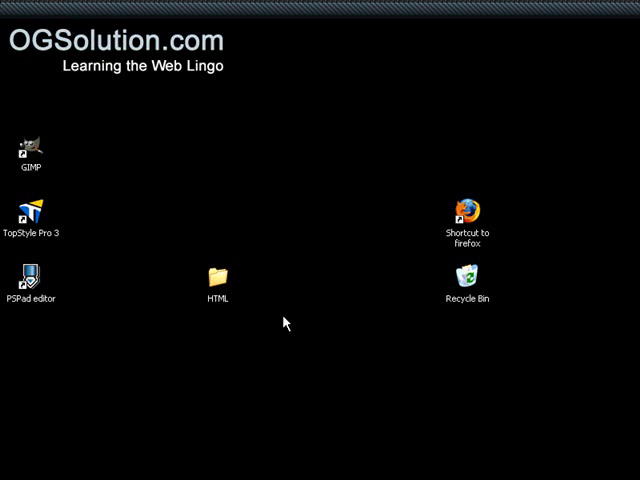
mouse_move(220, 280)
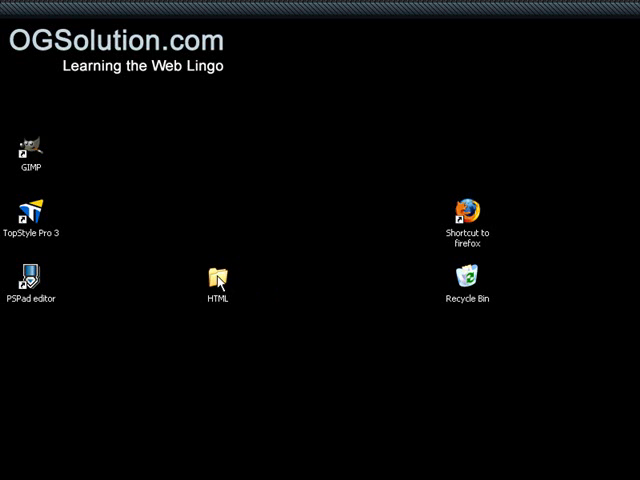
Step: Open the desktop HTML folder and launch the frameset file with Open With > TopStyle
double_click(218, 278)
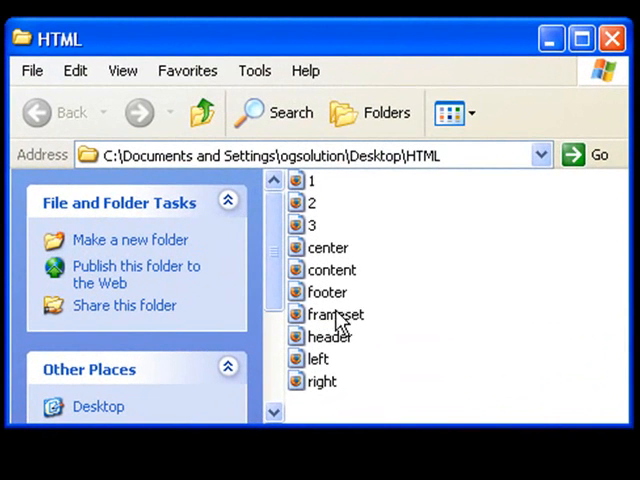
click(336, 314)
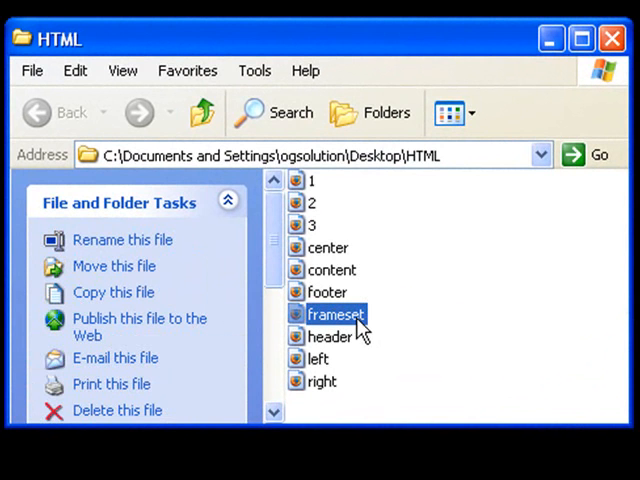
right_click(336, 314)
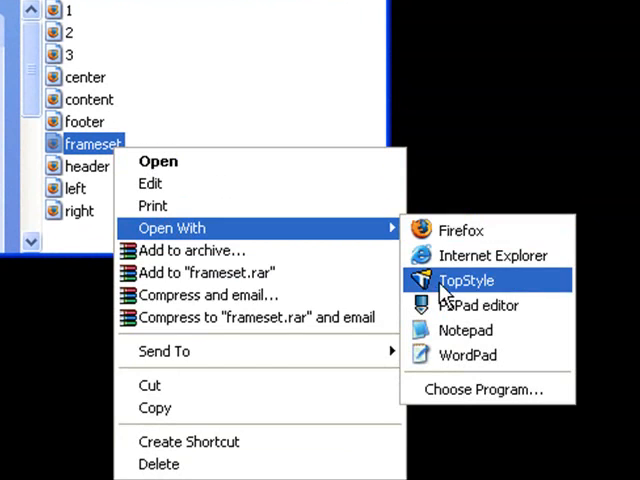
click(464, 280)
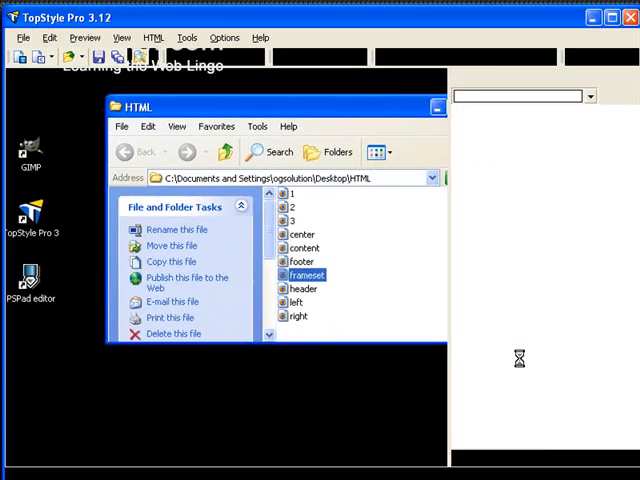
Step: Point out the frameset tag and the right-column frame tag in the column frameset code
double_click(306, 274)
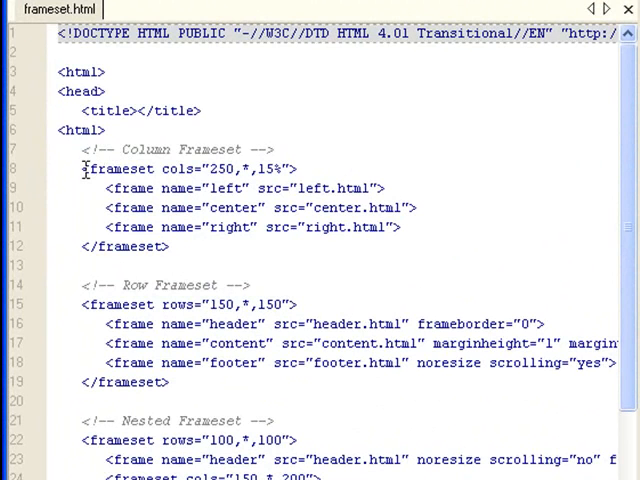
double_click(118, 168)
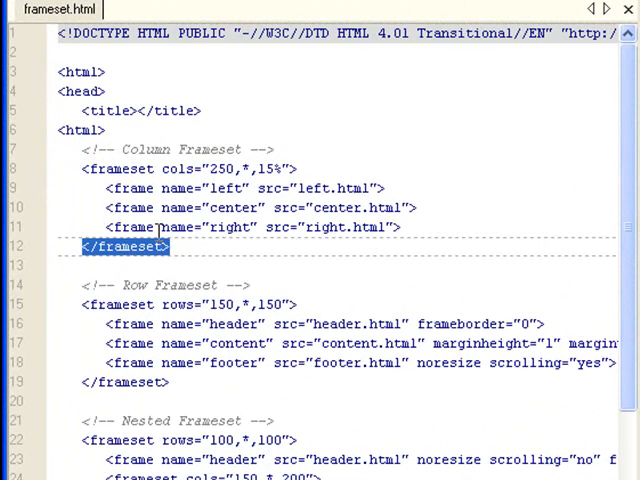
mouse_move(104, 188)
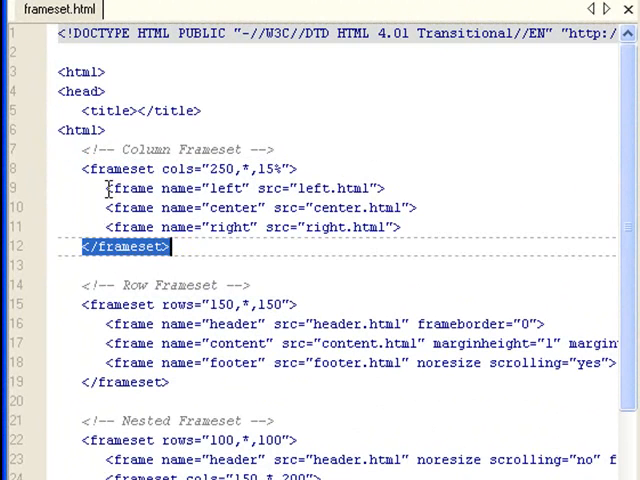
double_click(114, 188)
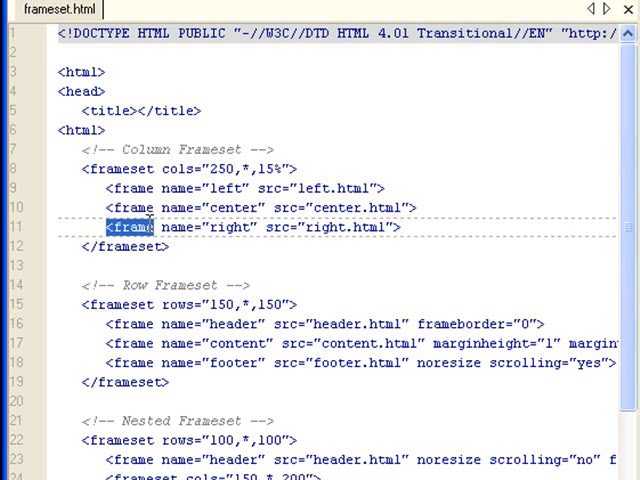
mouse_move(148, 232)
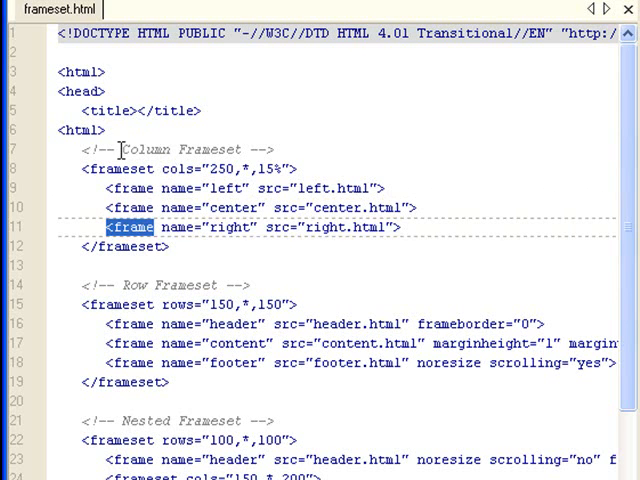
double_click(178, 168)
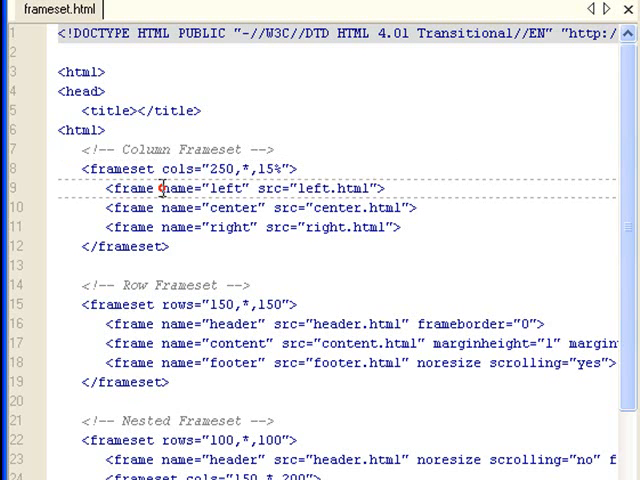
double_click(216, 188)
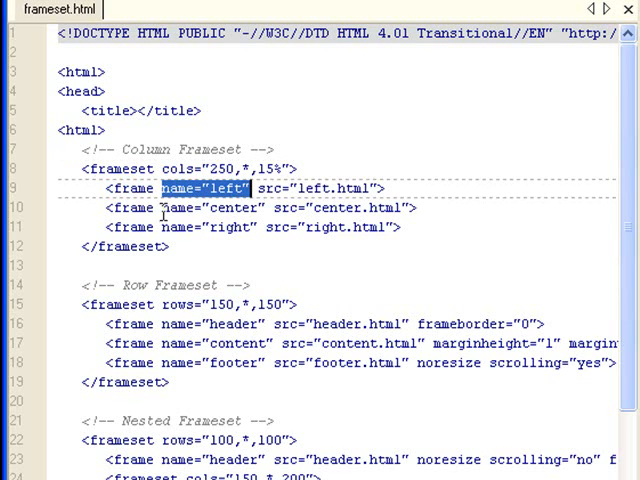
click(164, 208)
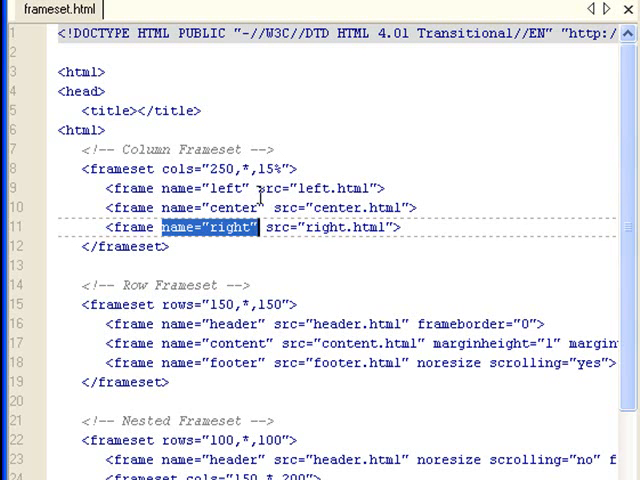
double_click(310, 188)
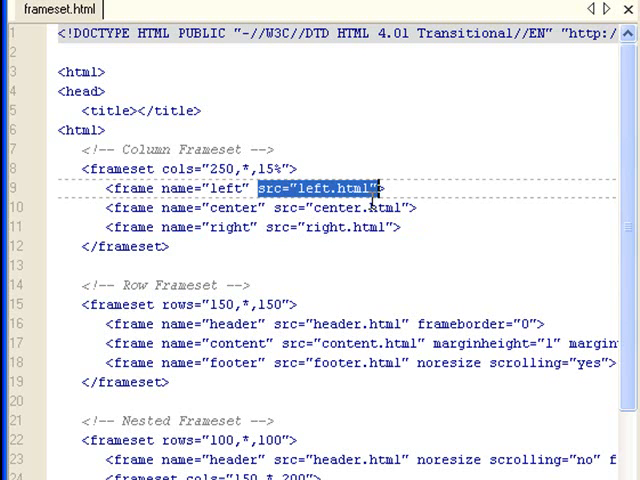
mouse_move(48, 24)
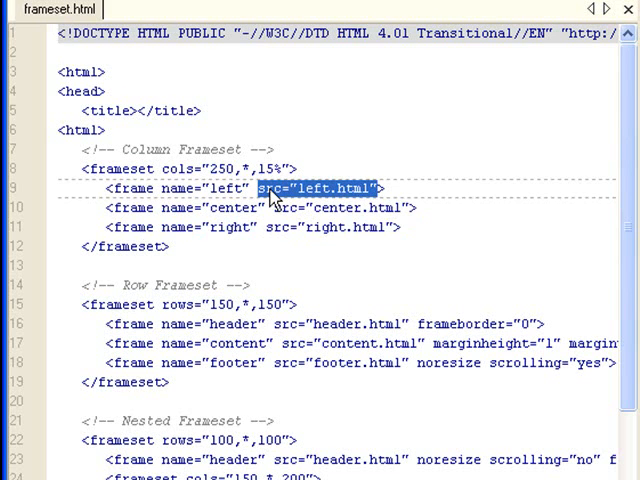
mouse_move(320, 204)
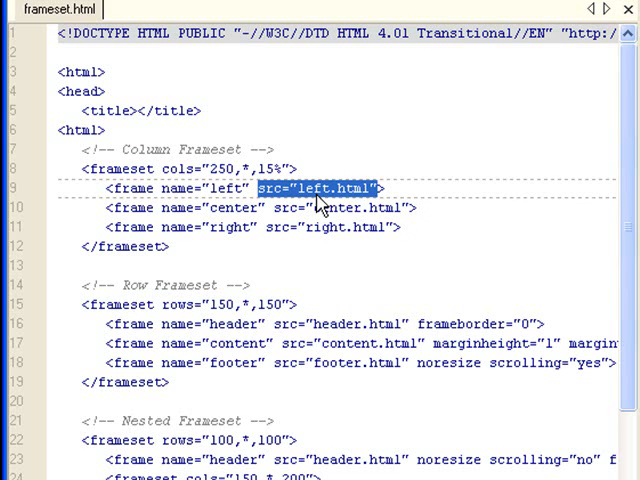
mouse_move(264, 204)
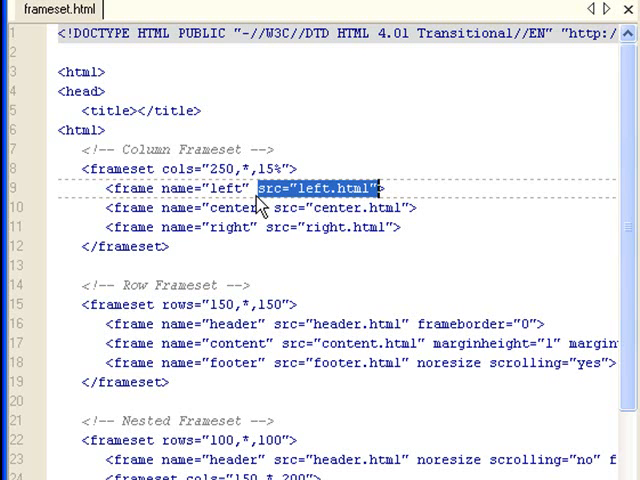
click(320, 208)
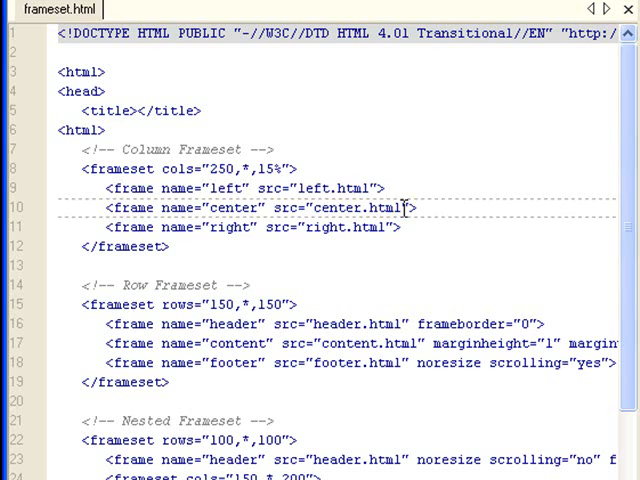
Step: Highlight center.html as the center frame's source, then return to the HTML folder window
double_click(356, 208)
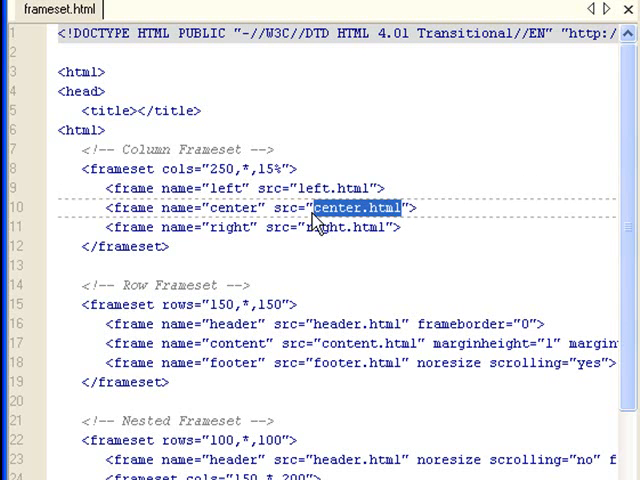
double_click(348, 228)
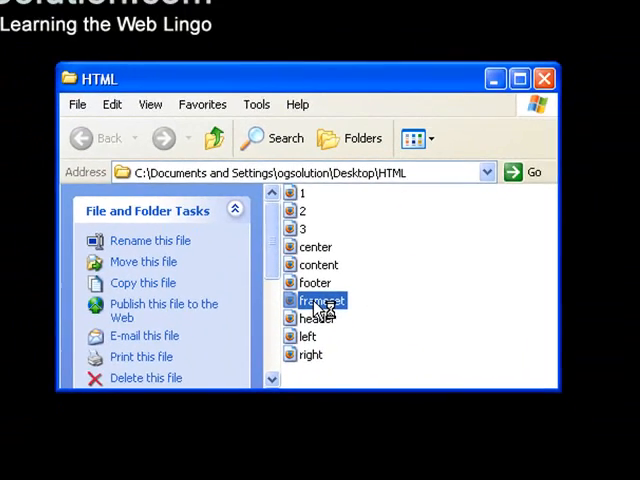
Step: Launch the frameset page in Firefox to see the three columns rendered
double_click(322, 300)
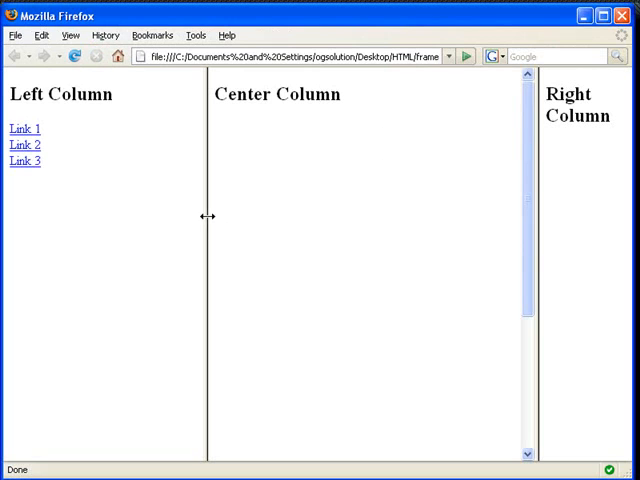
mouse_move(40, 212)
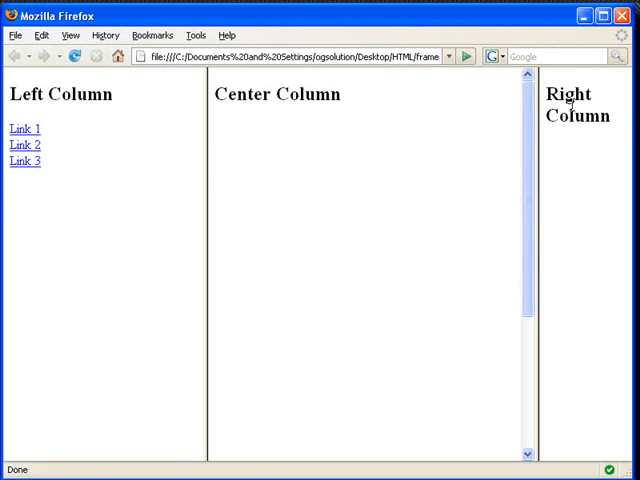
mouse_move(188, 158)
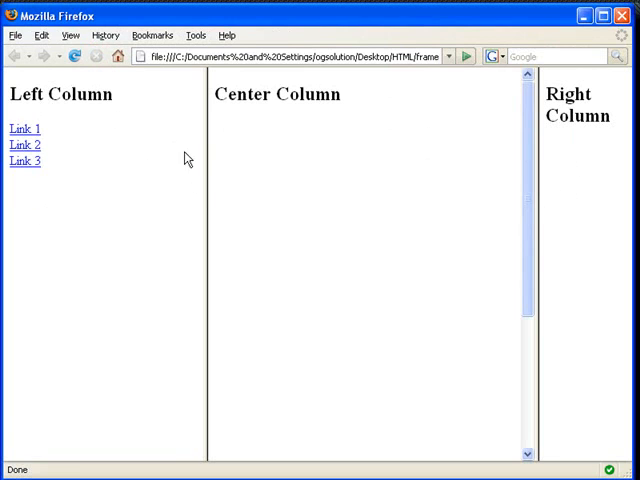
Step: Drag the frame borders so the right column widens and the left column narrows
drag(210, 200, 156, 200)
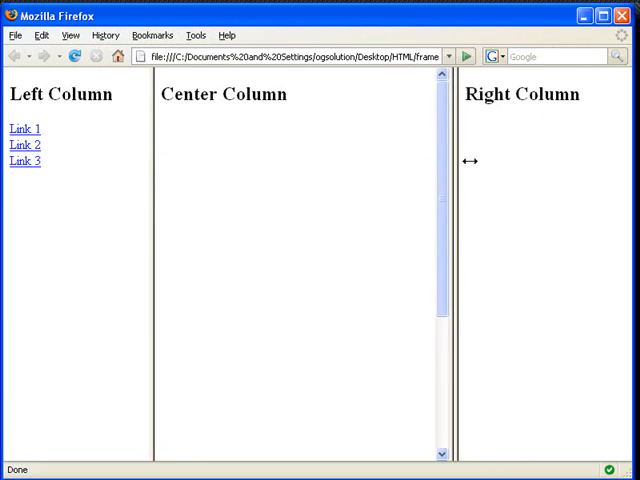
drag(456, 162, 490, 168)
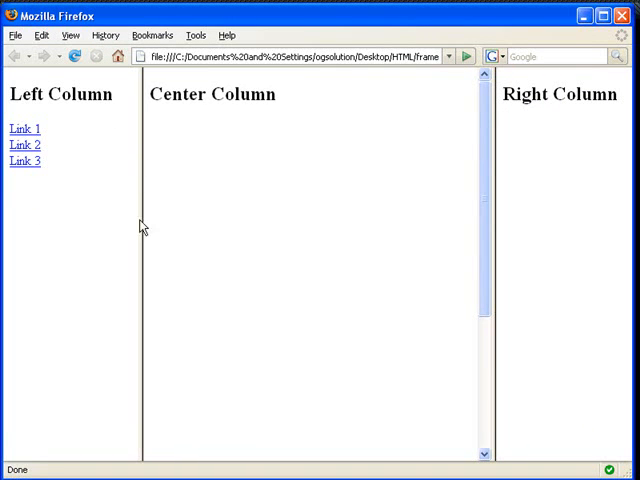
mouse_move(184, 96)
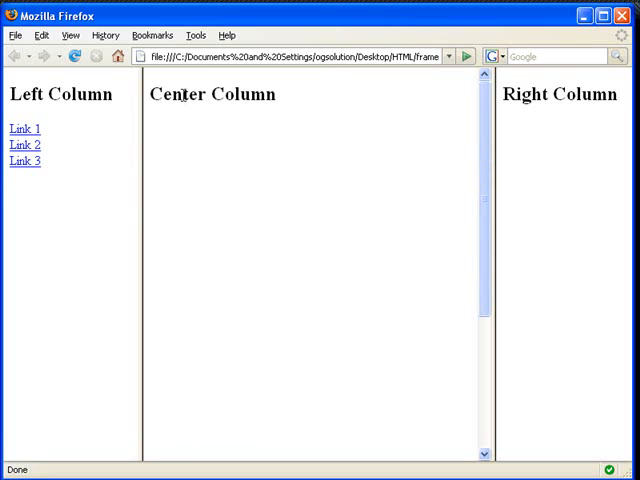
mouse_move(280, 100)
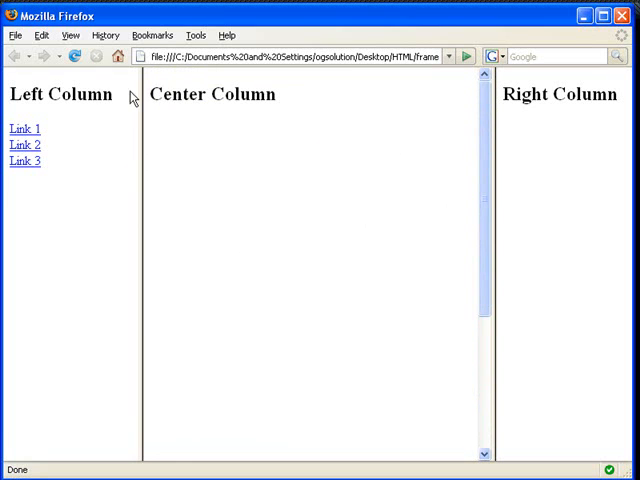
mouse_move(128, 160)
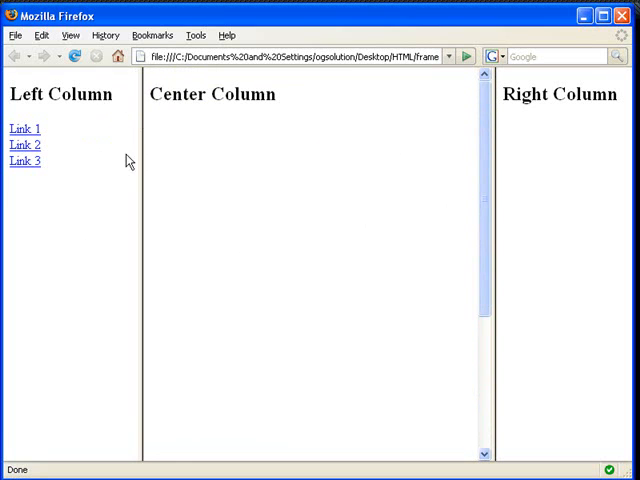
mouse_move(308, 316)
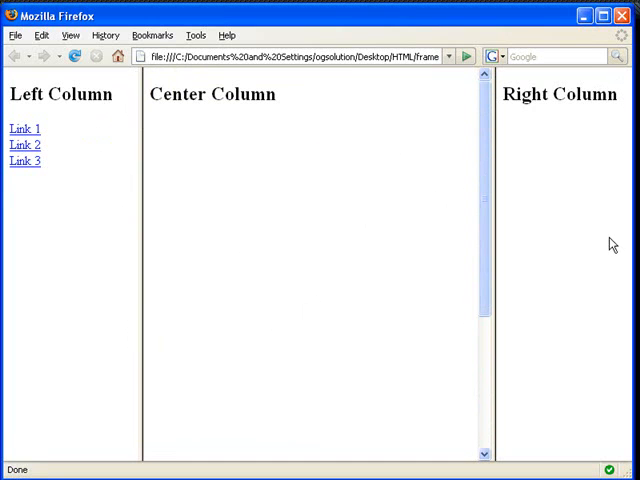
mouse_move(306, 190)
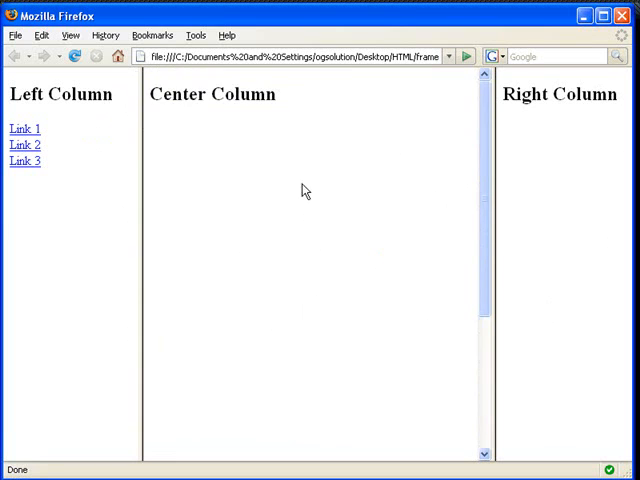
mouse_move(140, 142)
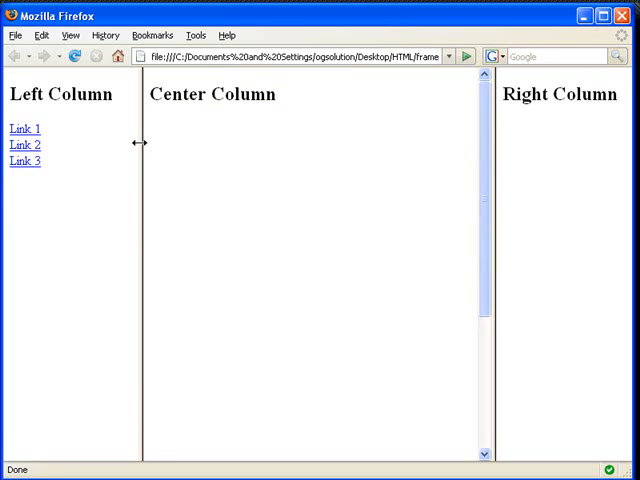
mouse_move(142, 200)
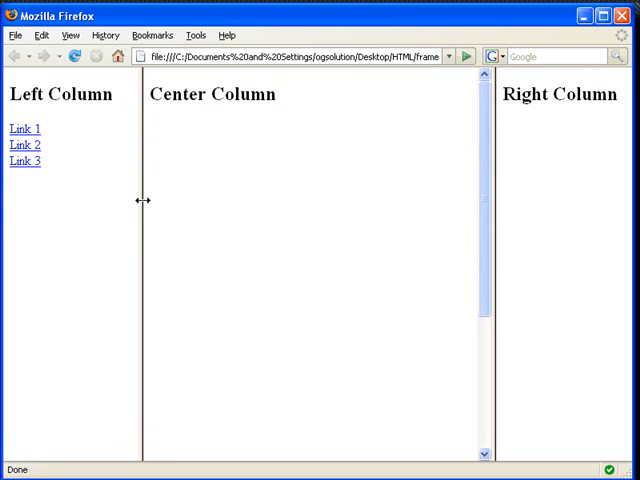
mouse_move(276, 152)
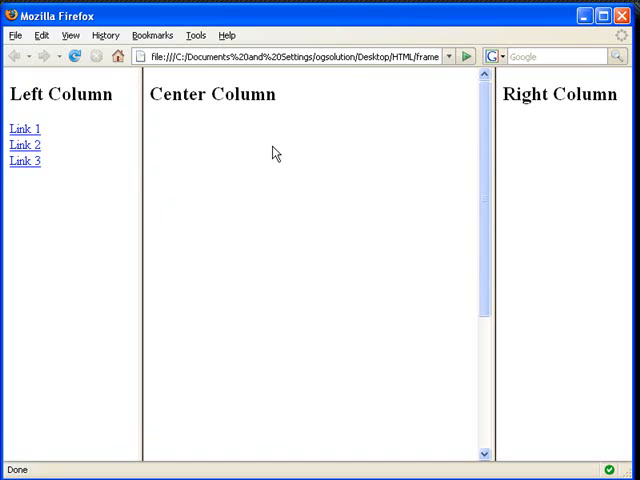
mouse_move(140, 156)
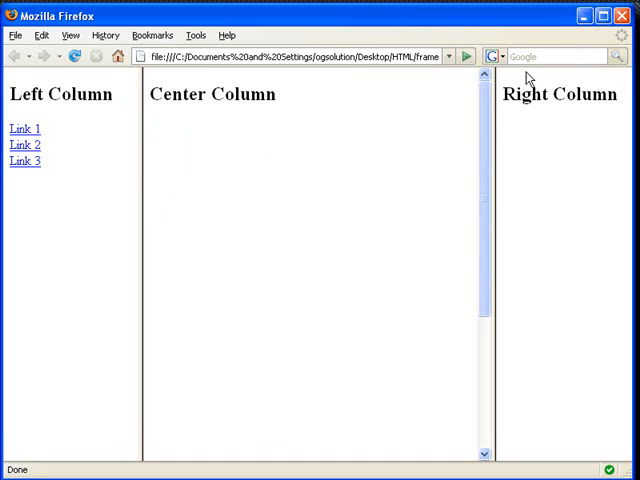
mouse_move(324, 356)
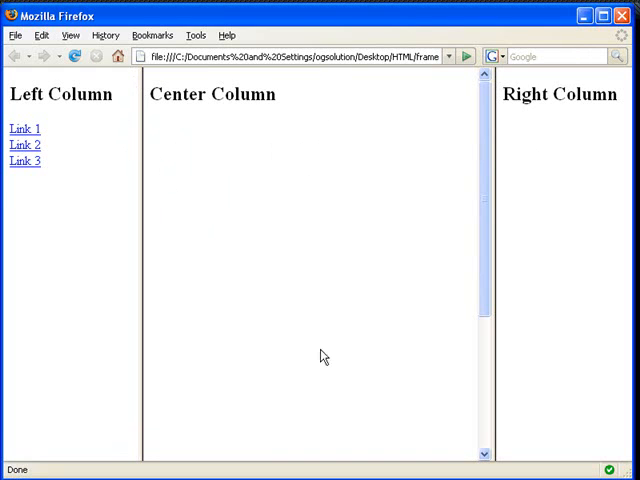
mouse_move(548, 156)
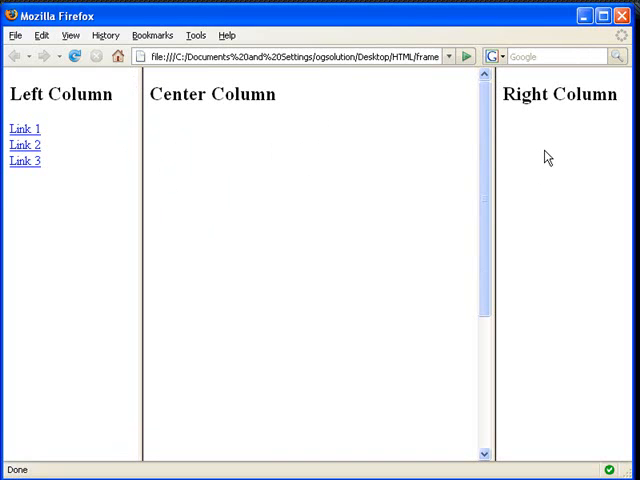
mouse_move(372, 264)
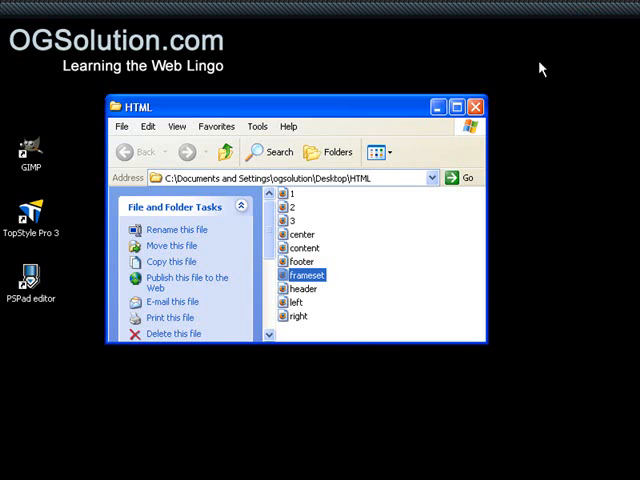
Step: Reopen frameset.html in TopStyle Pro for editing
double_click(306, 274)
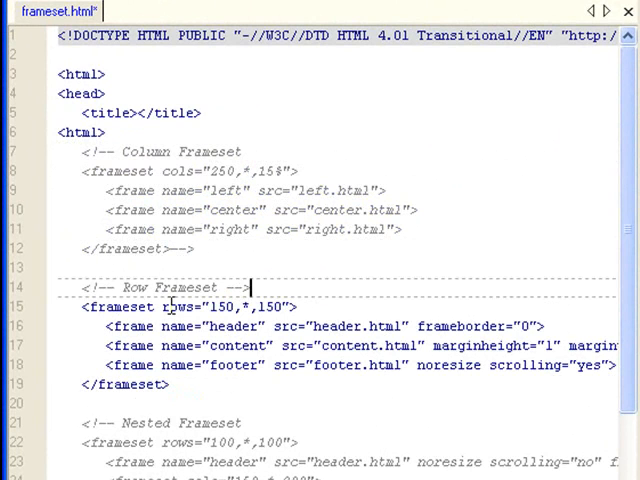
Step: Change the row frameset's rows value to 150,*,150
double_click(180, 304)
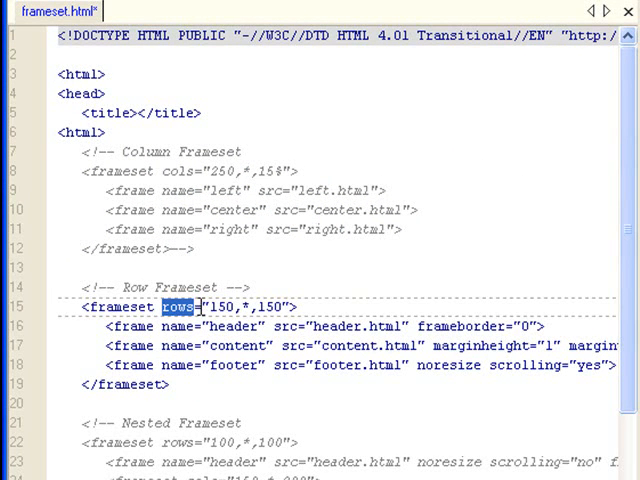
double_click(220, 304)
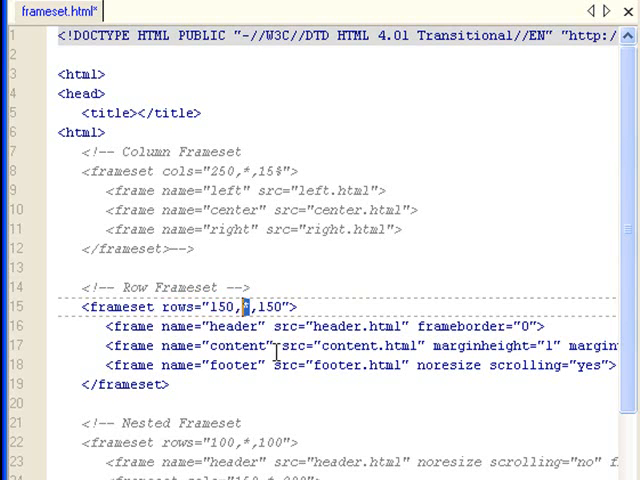
double_click(222, 304)
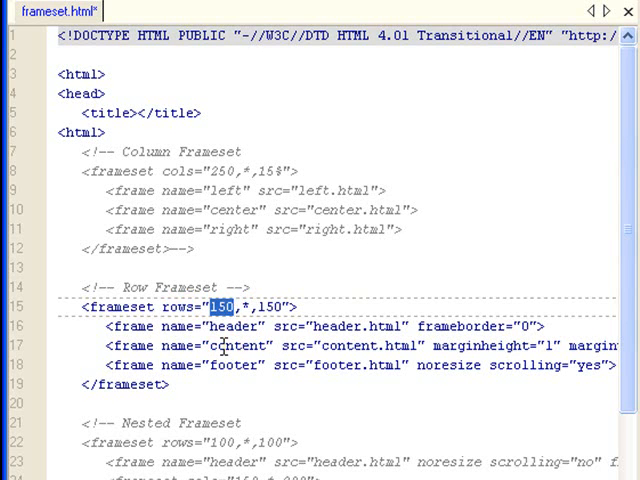
mouse_move(270, 304)
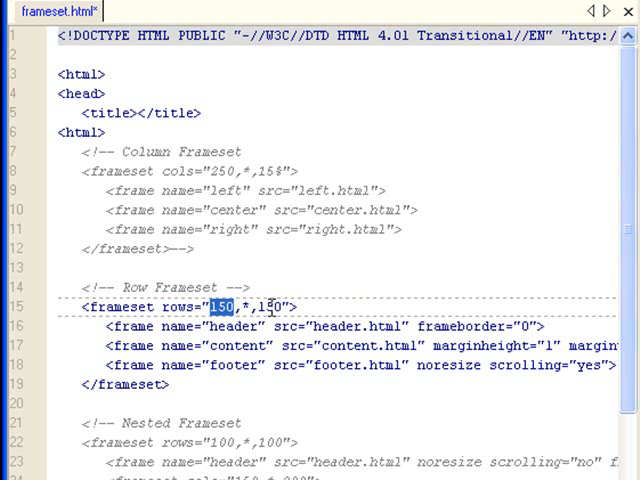
double_click(276, 304)
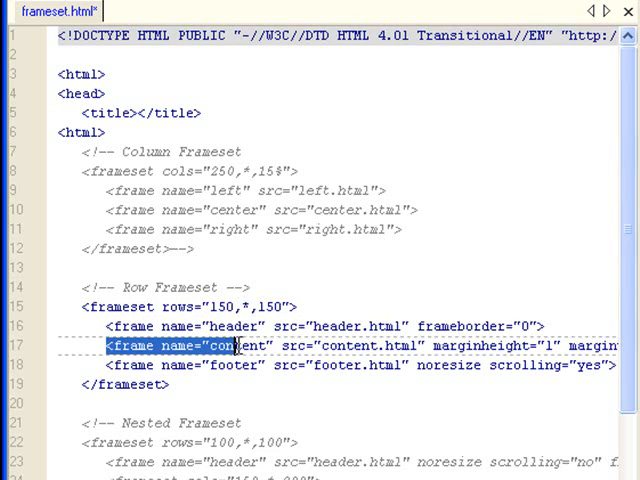
Step: Leave the column frameset block commented out above the active row frameset
click(288, 296)
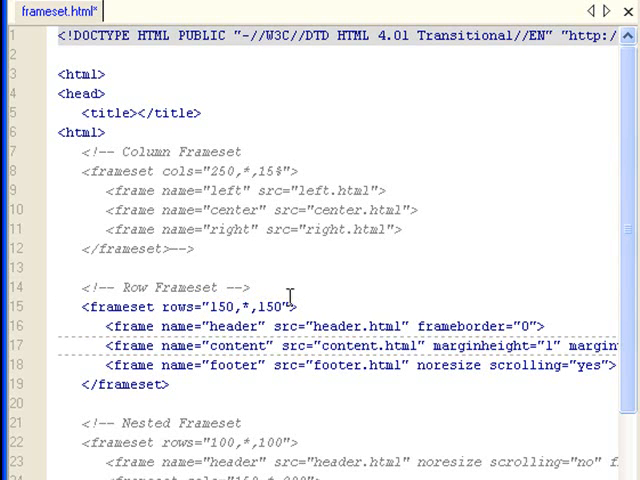
double_click(268, 180)
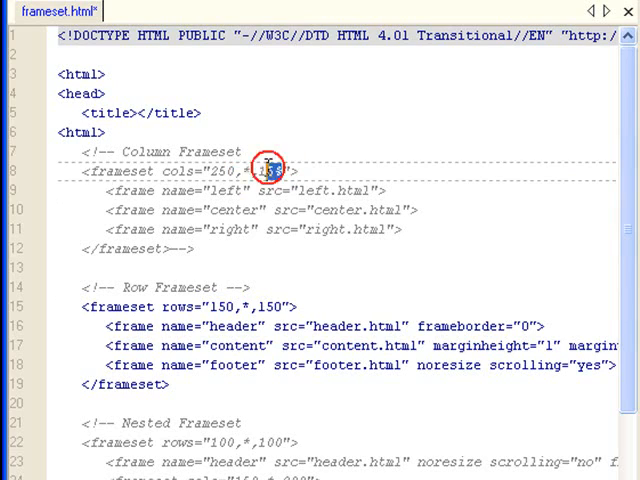
double_click(270, 170)
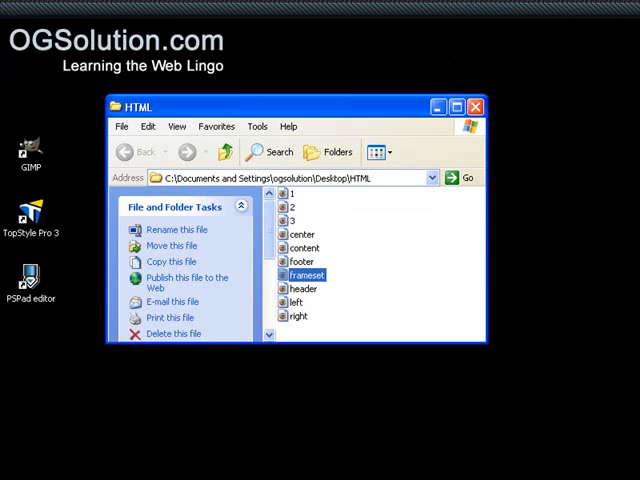
Step: Reload frameset.html in Firefox to show Header, Content and Footer rows, shorten the header, then minimize
double_click(306, 276)
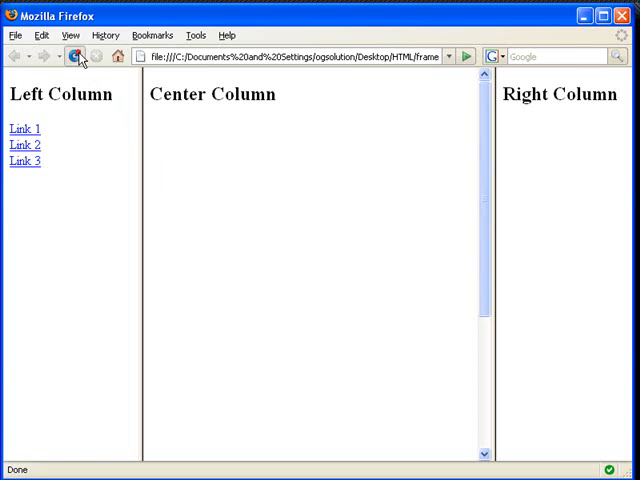
click(76, 56)
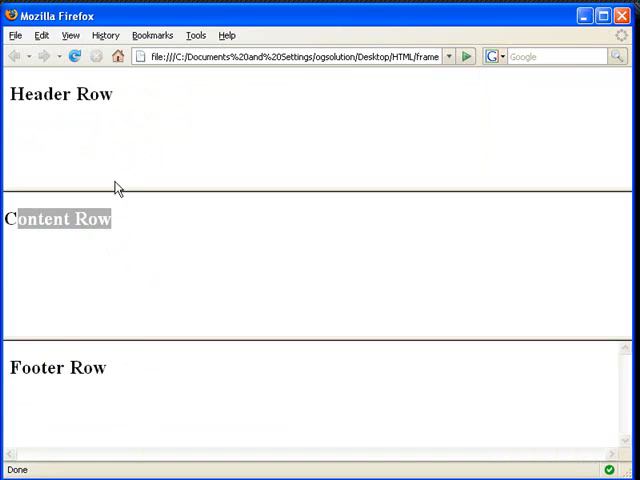
click(84, 252)
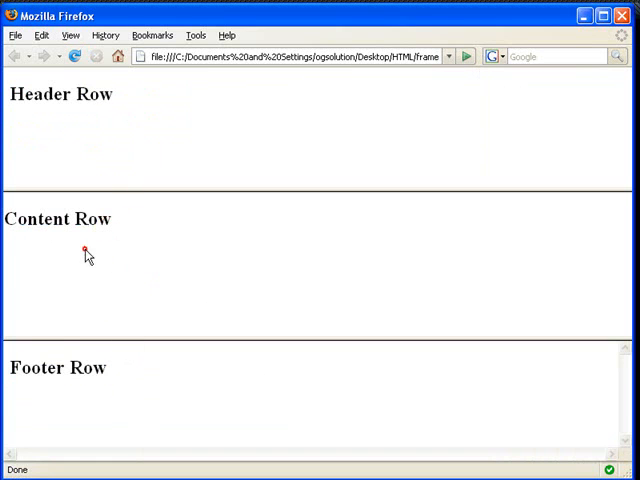
mouse_move(468, 184)
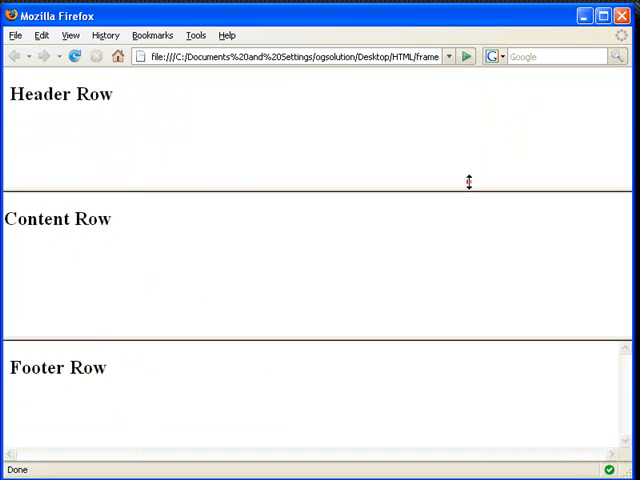
drag(468, 184, 324, 348)
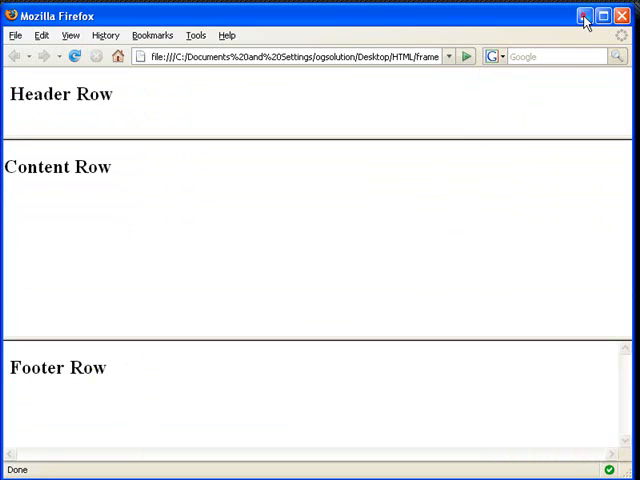
mouse_move(284, 150)
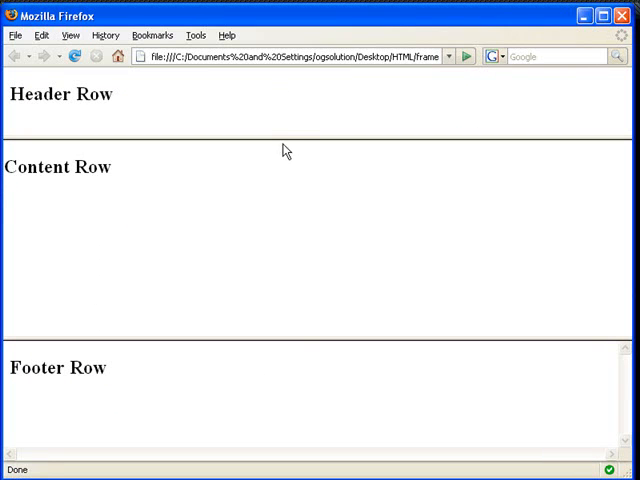
mouse_move(280, 136)
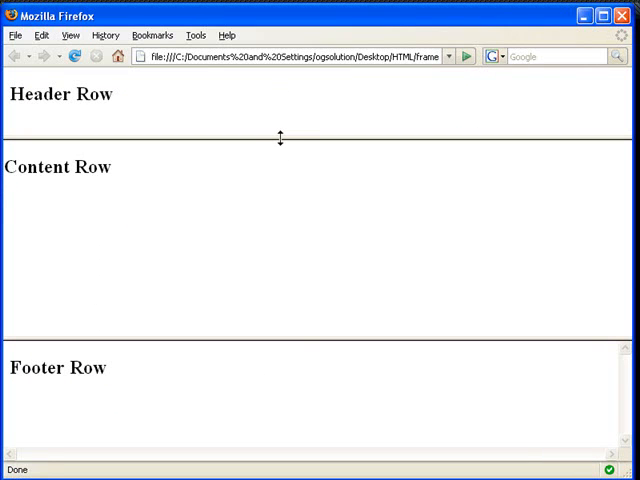
mouse_move(416, 132)
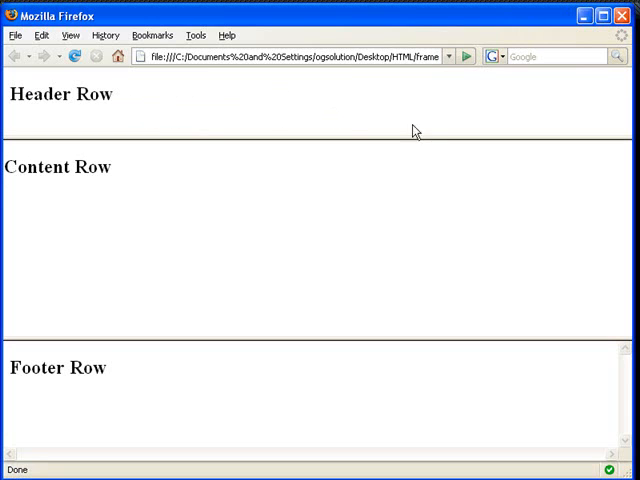
mouse_move(600, 60)
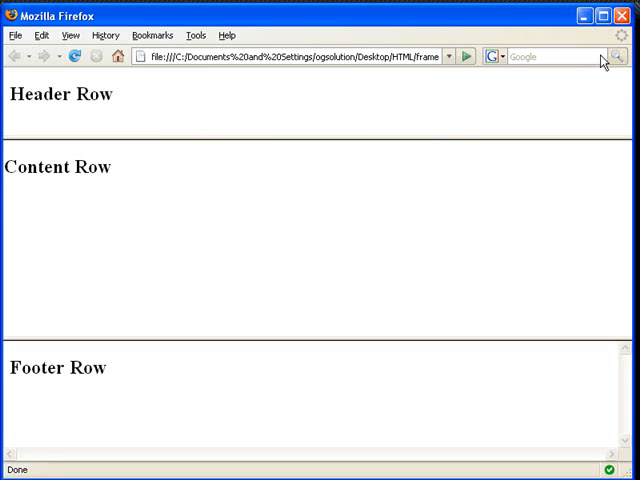
mouse_move(584, 16)
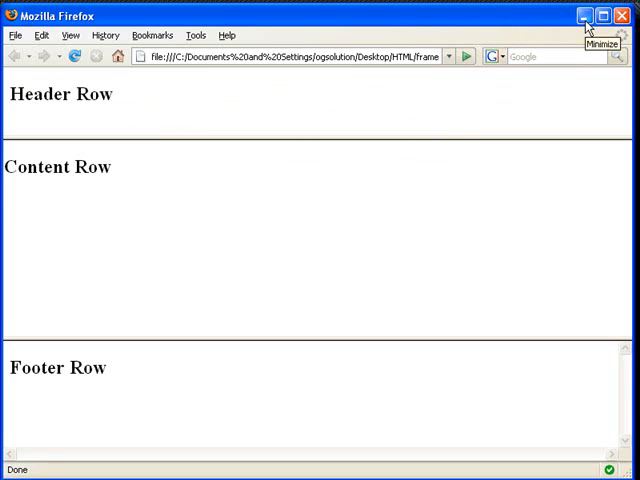
click(586, 16)
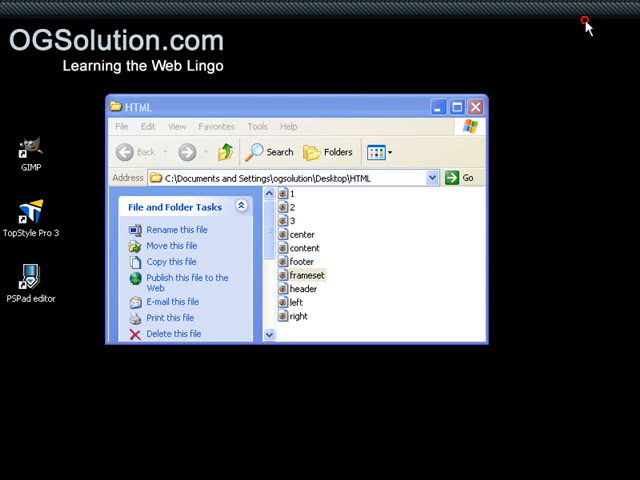
Step: Comment out the row frameset and highlight the nested frameset's inner cols 150,*,200 block
double_click(308, 274)
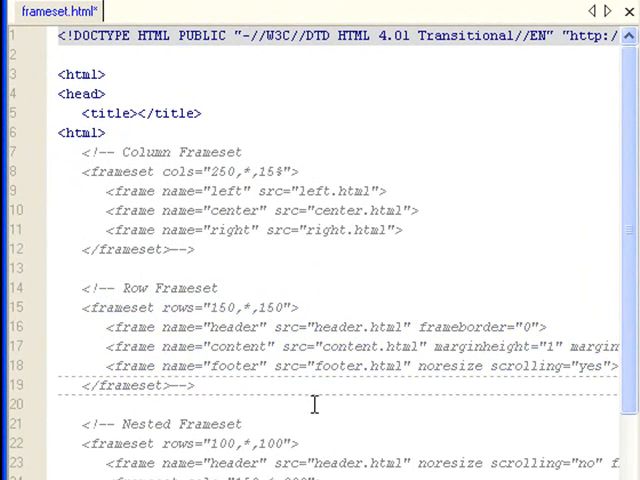
scroll(down, 3)
text( -->)
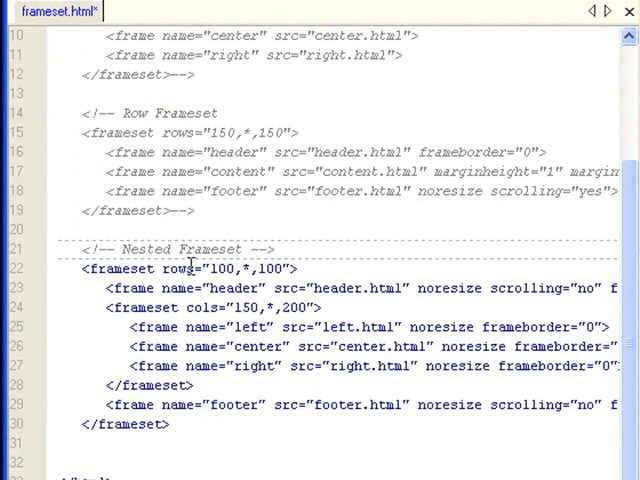
double_click(176, 268)
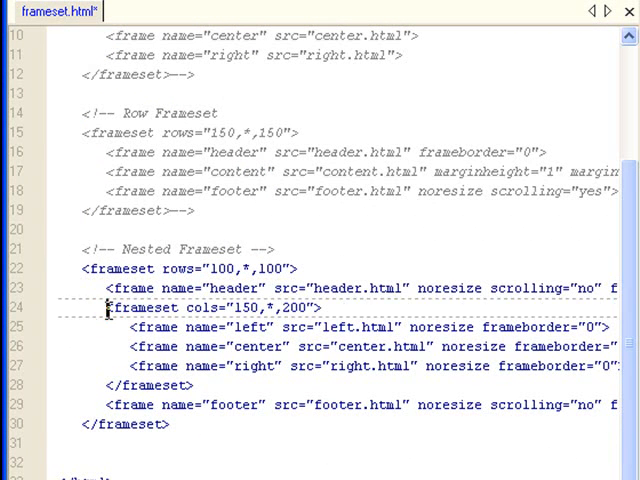
drag(108, 308, 196, 384)
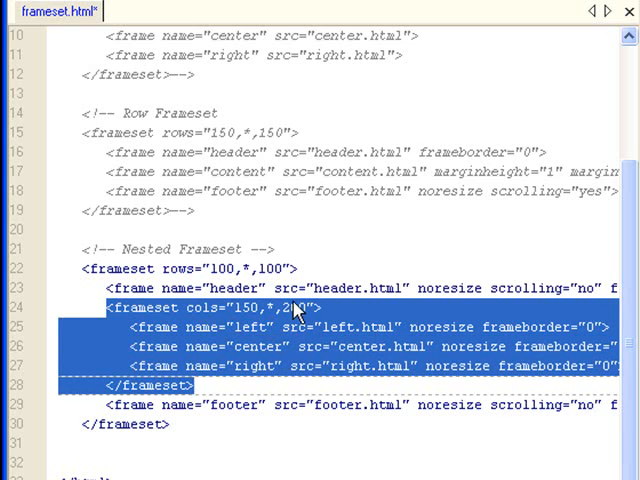
Step: Review the nested frameset's header, inner frameset and footer lines without changing them
click(104, 288)
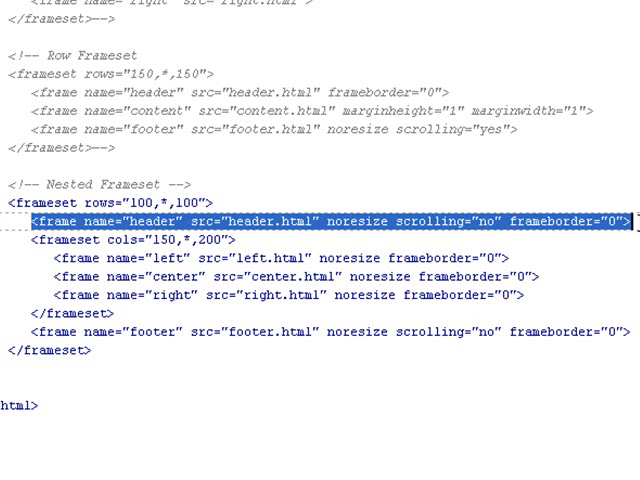
mouse_move(584, 236)
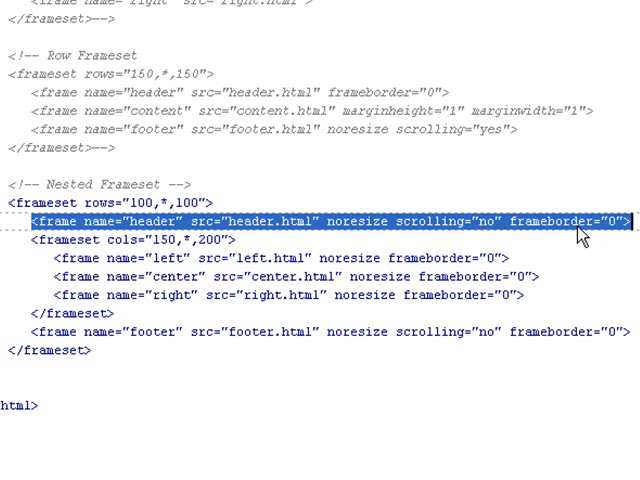
mouse_move(296, 230)
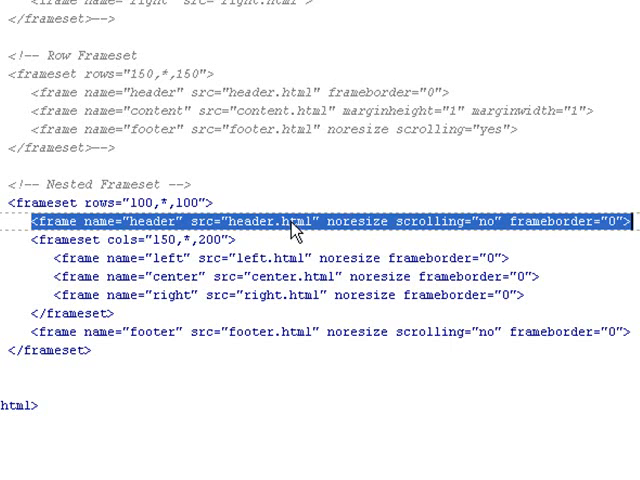
mouse_move(358, 232)
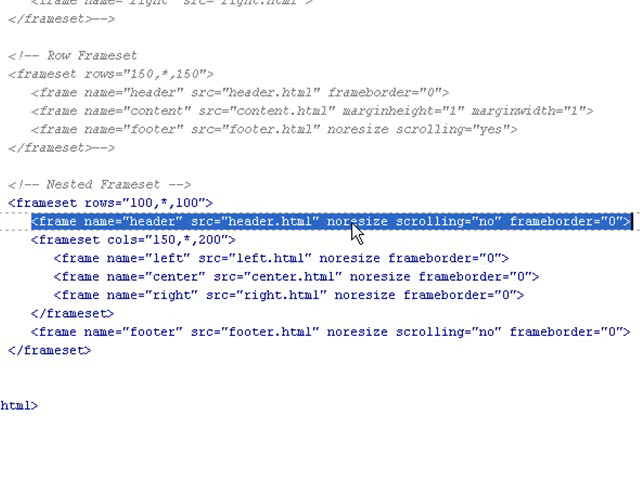
mouse_move(472, 228)
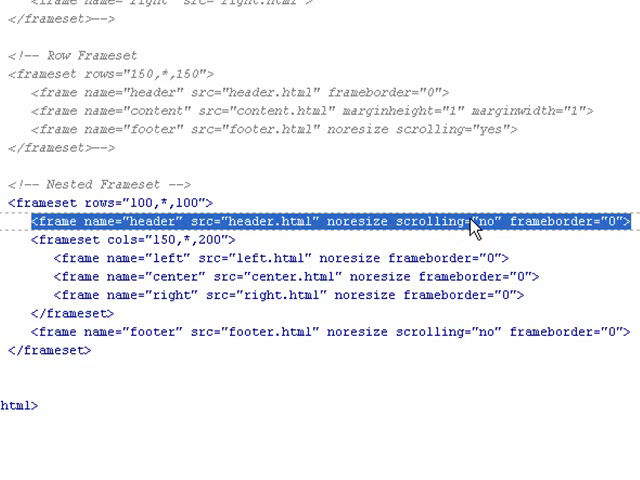
mouse_move(600, 228)
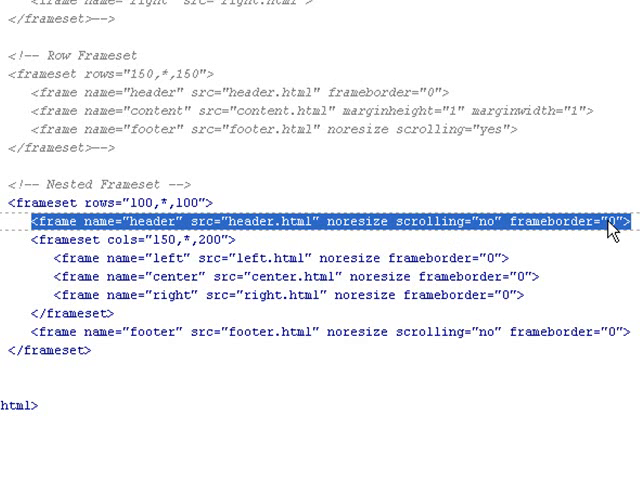
mouse_move(32, 288)
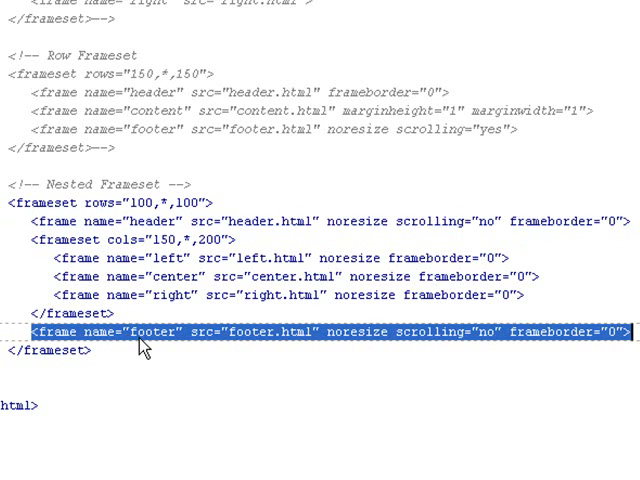
mouse_move(278, 344)
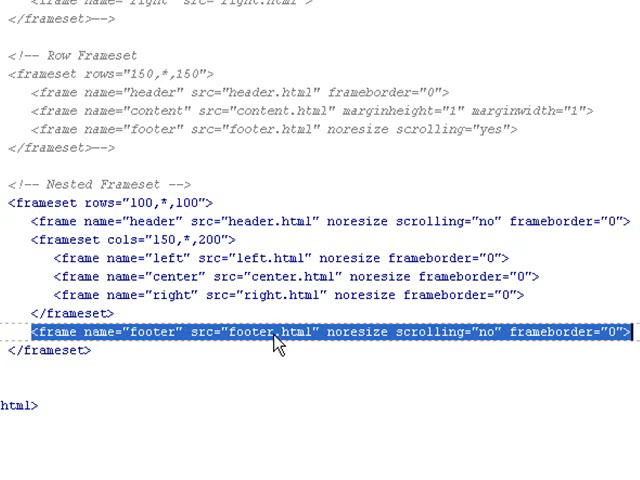
mouse_move(428, 344)
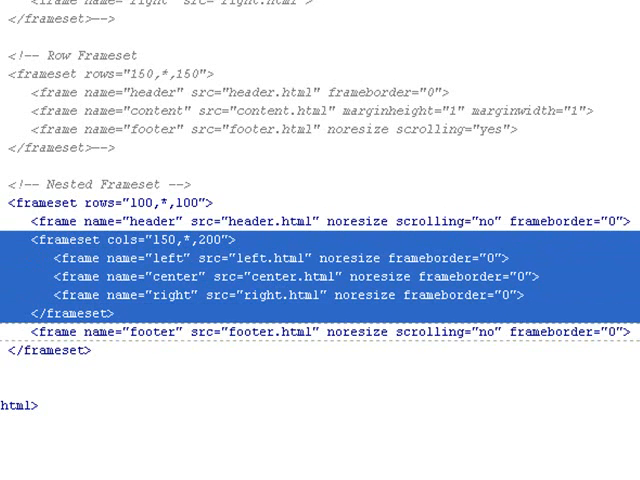
mouse_move(108, 256)
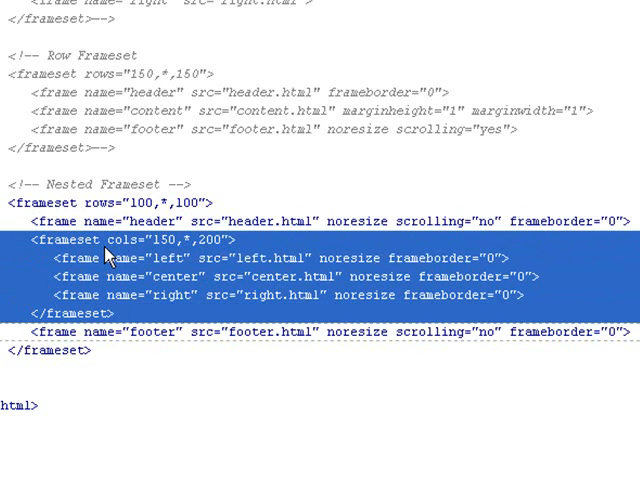
mouse_move(168, 248)
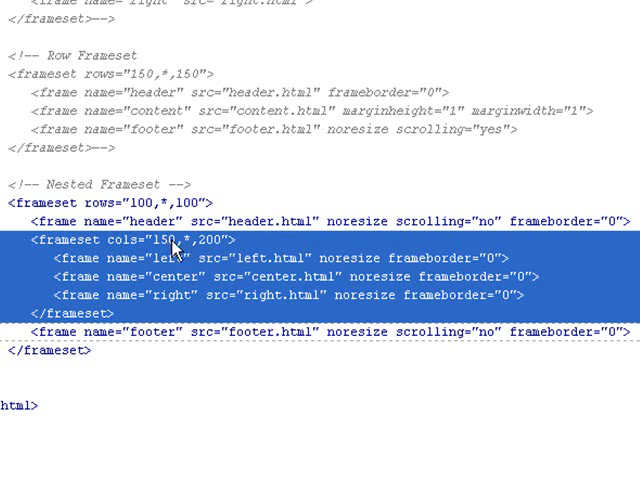
mouse_move(210, 248)
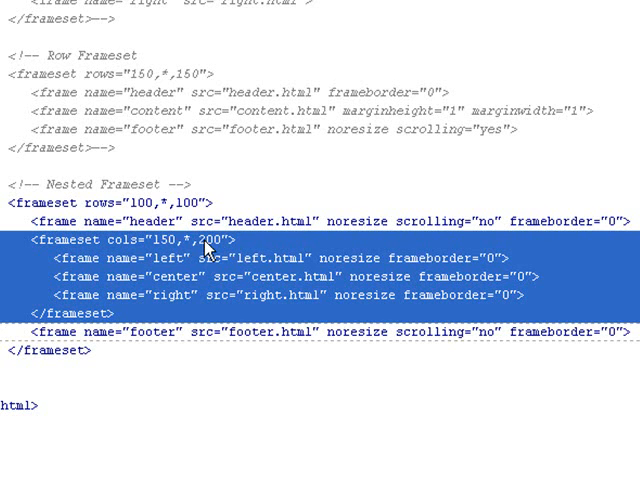
mouse_move(200, 244)
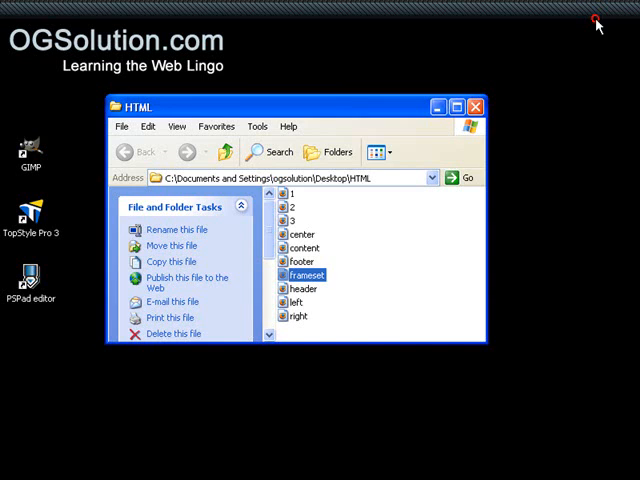
Step: Preview frameset.html in Firefox, loading Page 2 then Page 3 into the center frame via Link 2 and Link 3
double_click(306, 274)
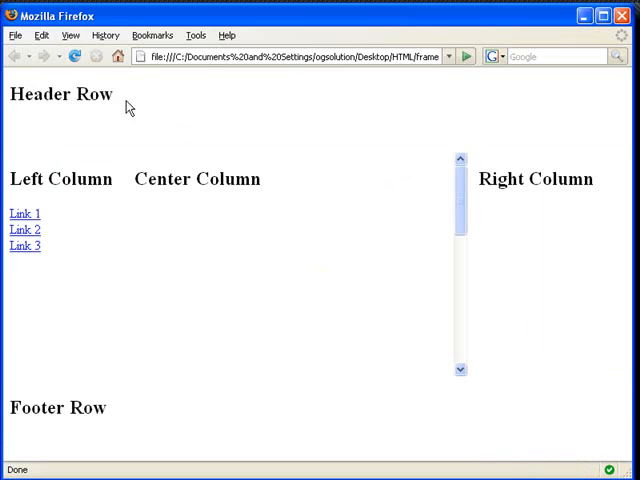
mouse_move(120, 204)
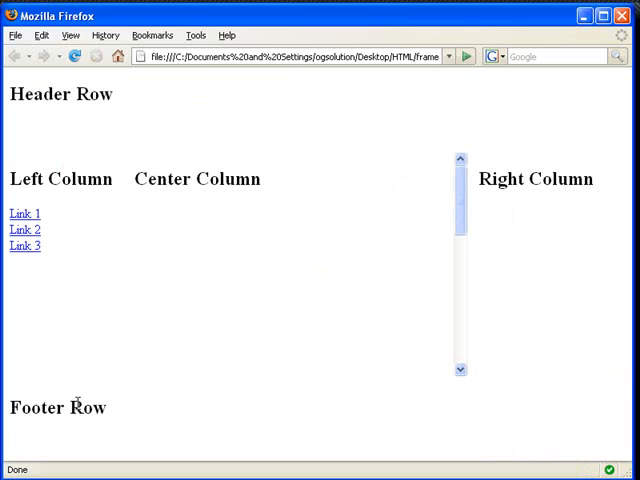
mouse_move(256, 340)
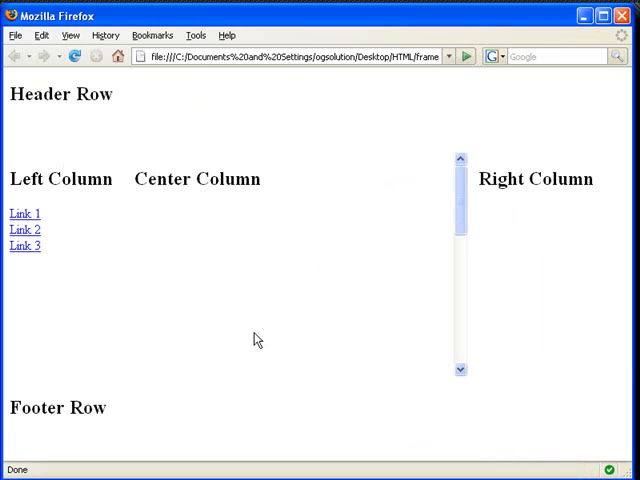
mouse_move(224, 172)
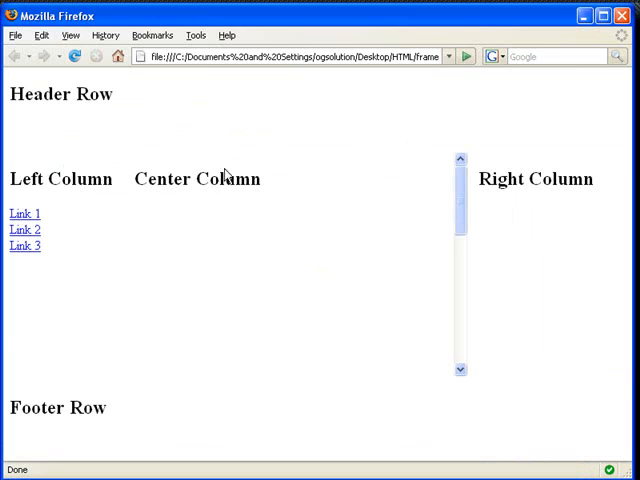
mouse_move(24, 230)
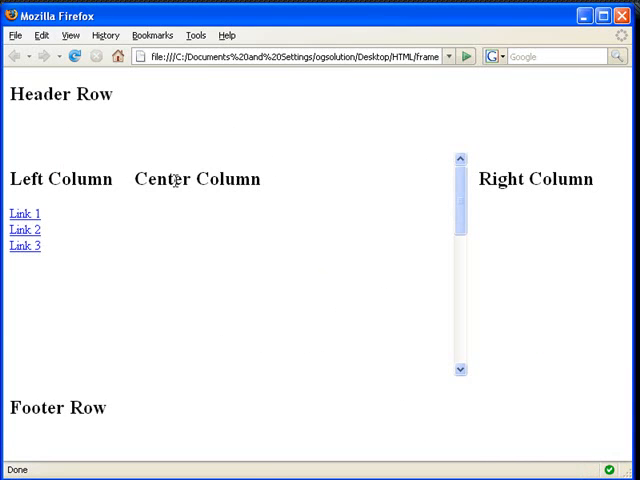
double_click(196, 180)
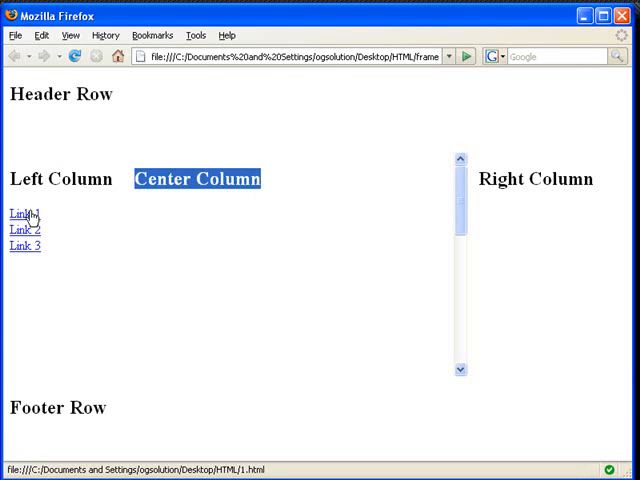
click(22, 214)
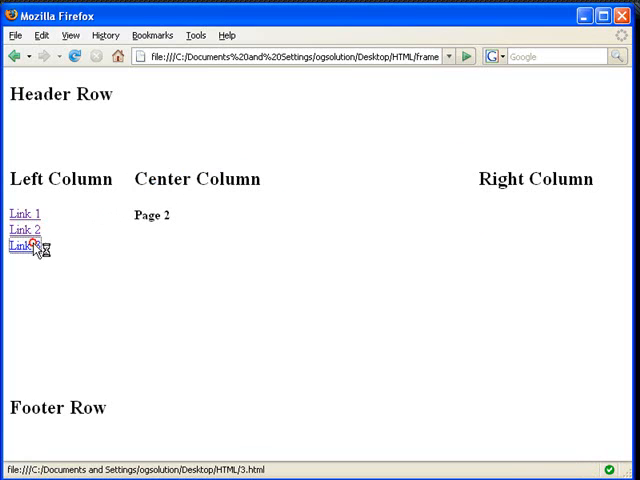
click(22, 244)
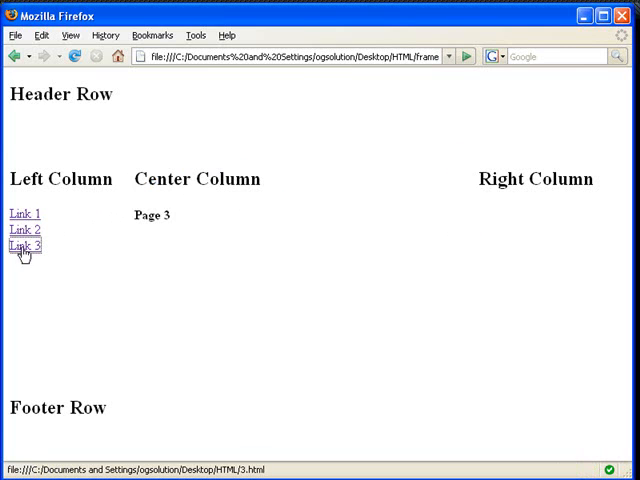
mouse_move(56, 218)
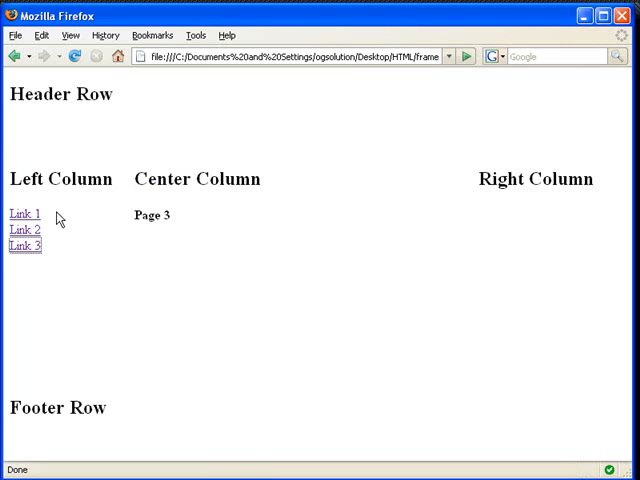
mouse_move(22, 214)
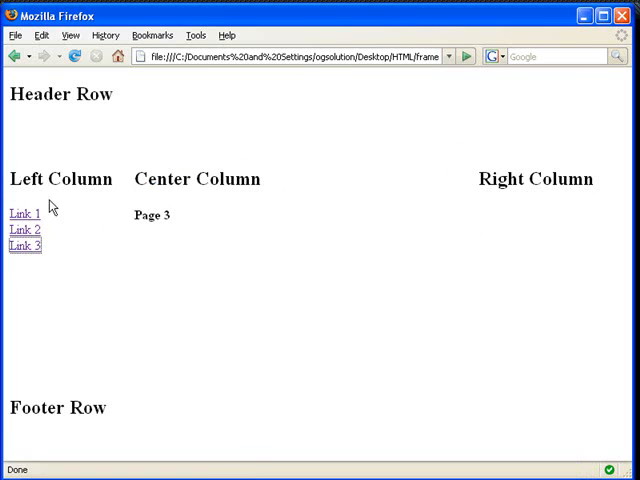
mouse_move(340, 108)
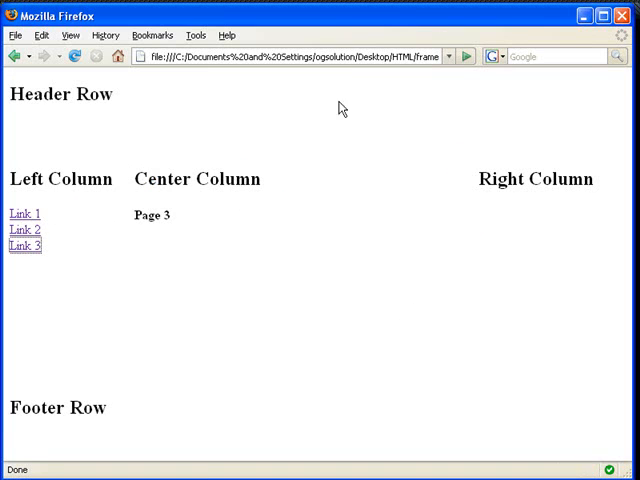
mouse_move(568, 190)
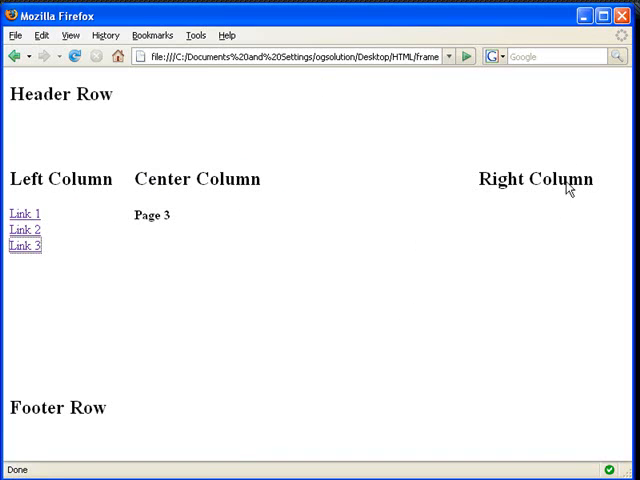
mouse_move(304, 408)
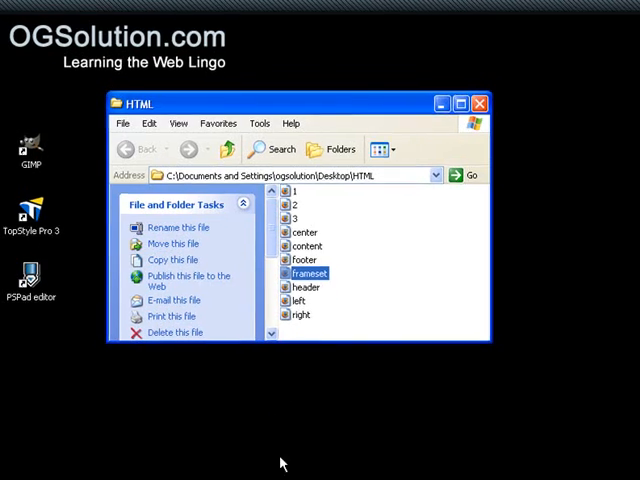
Step: Reopen frameset.html and left.html for editing and select Link 1's target="center" value
double_click(308, 272)
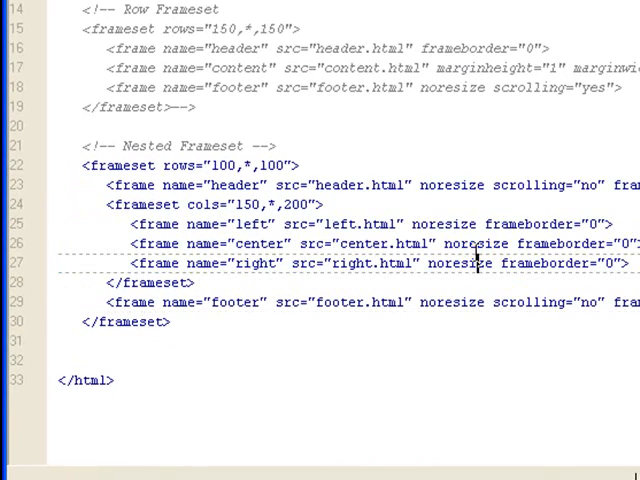
double_click(230, 184)
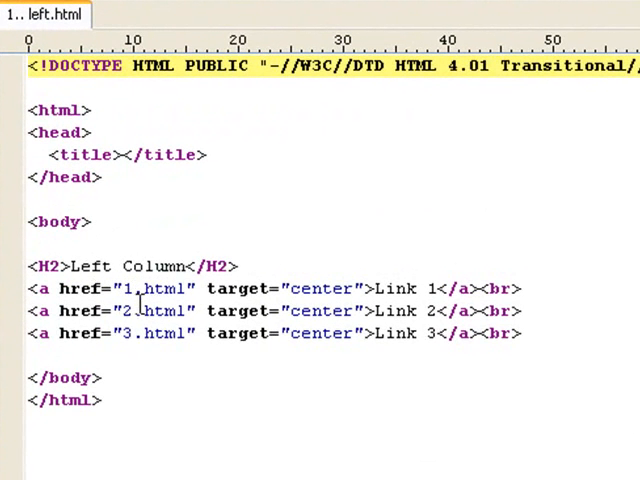
click(204, 288)
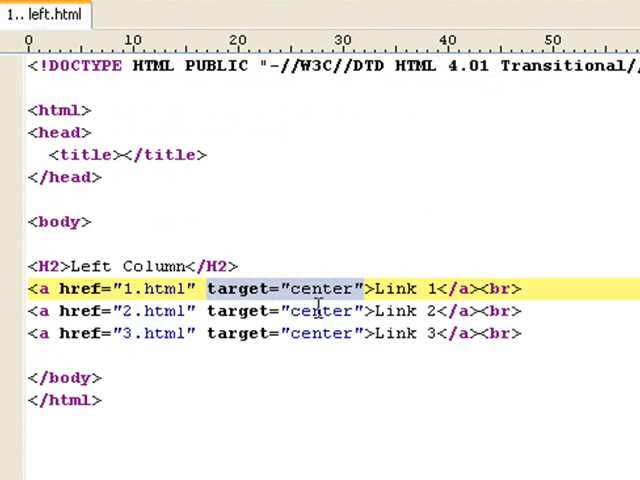
double_click(320, 288)
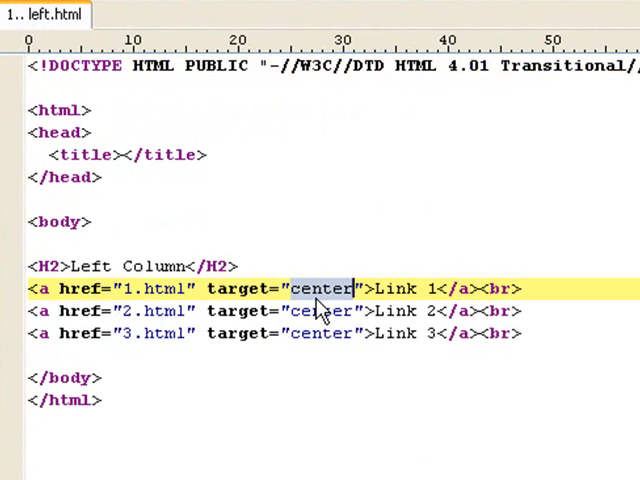
mouse_move(316, 304)
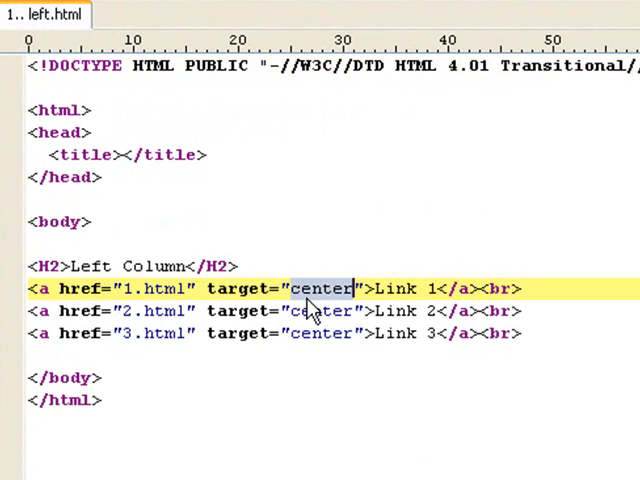